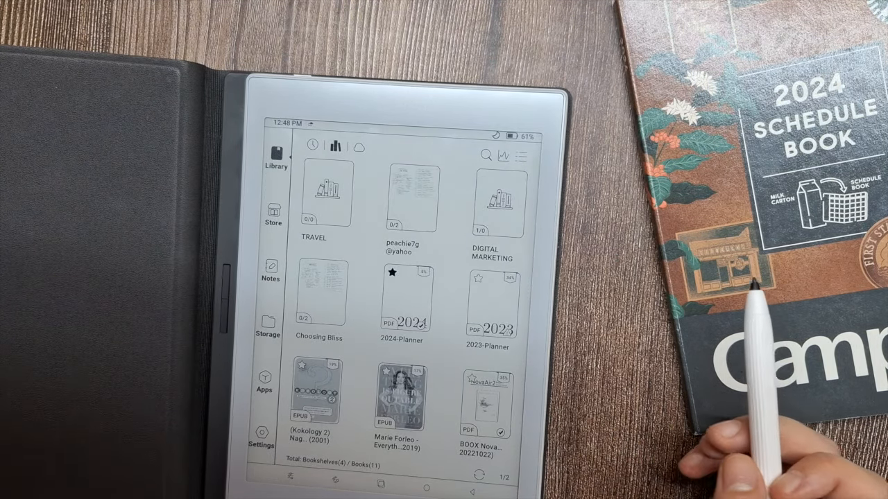
# - Switch to the Notes library showing notebooks like Goals, Learning Notes and INBOX
pyautogui.click(271, 271)
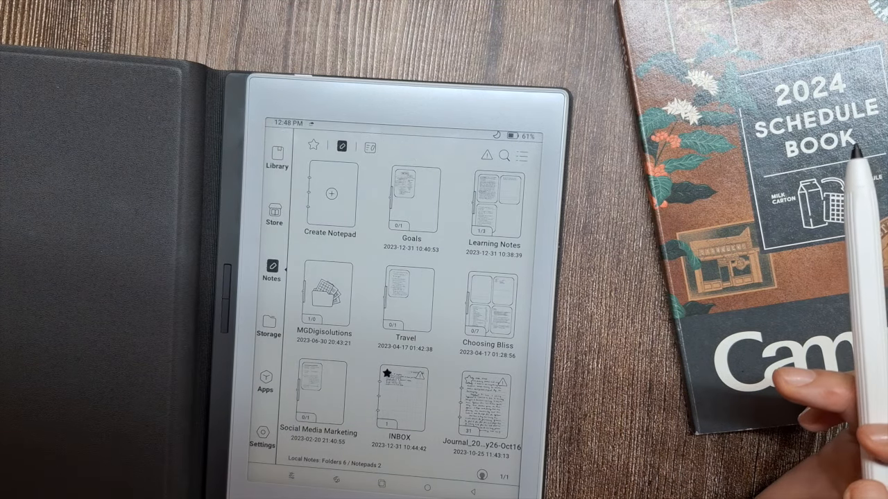